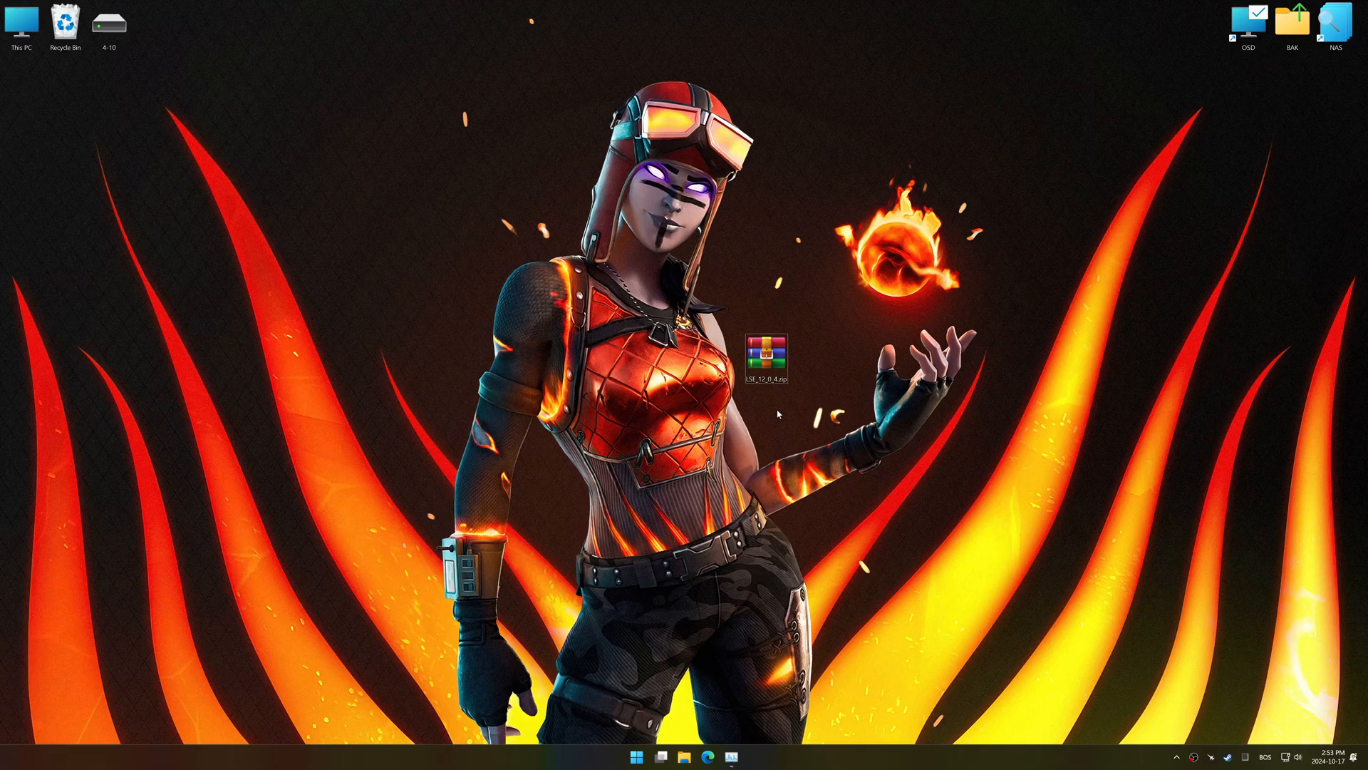
Extract the LSE zip so the Redist folder, LowSpecInstaller and text files land on the desktop
right_click(763, 352)
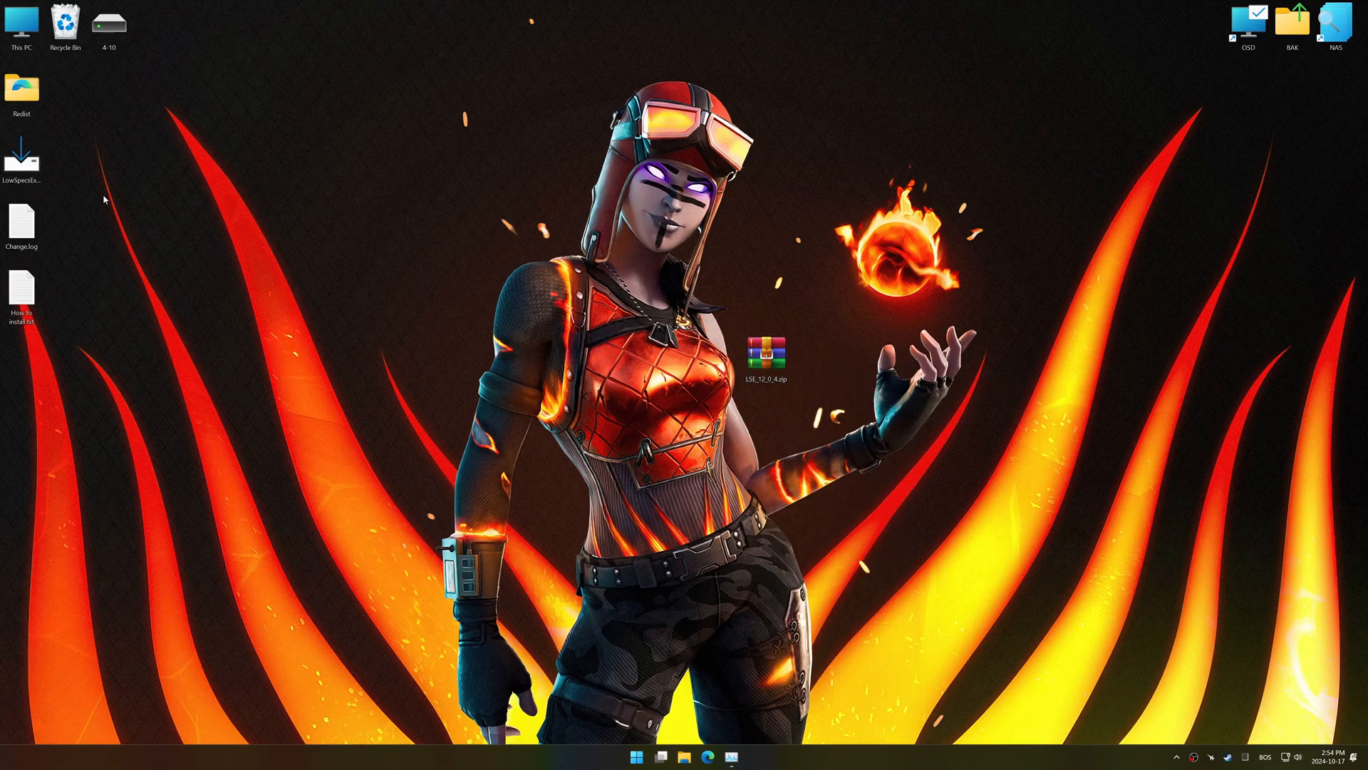
Install Low Specs Experience keeping desktop shortcuts for it and ReSwitch
click(773, 478)
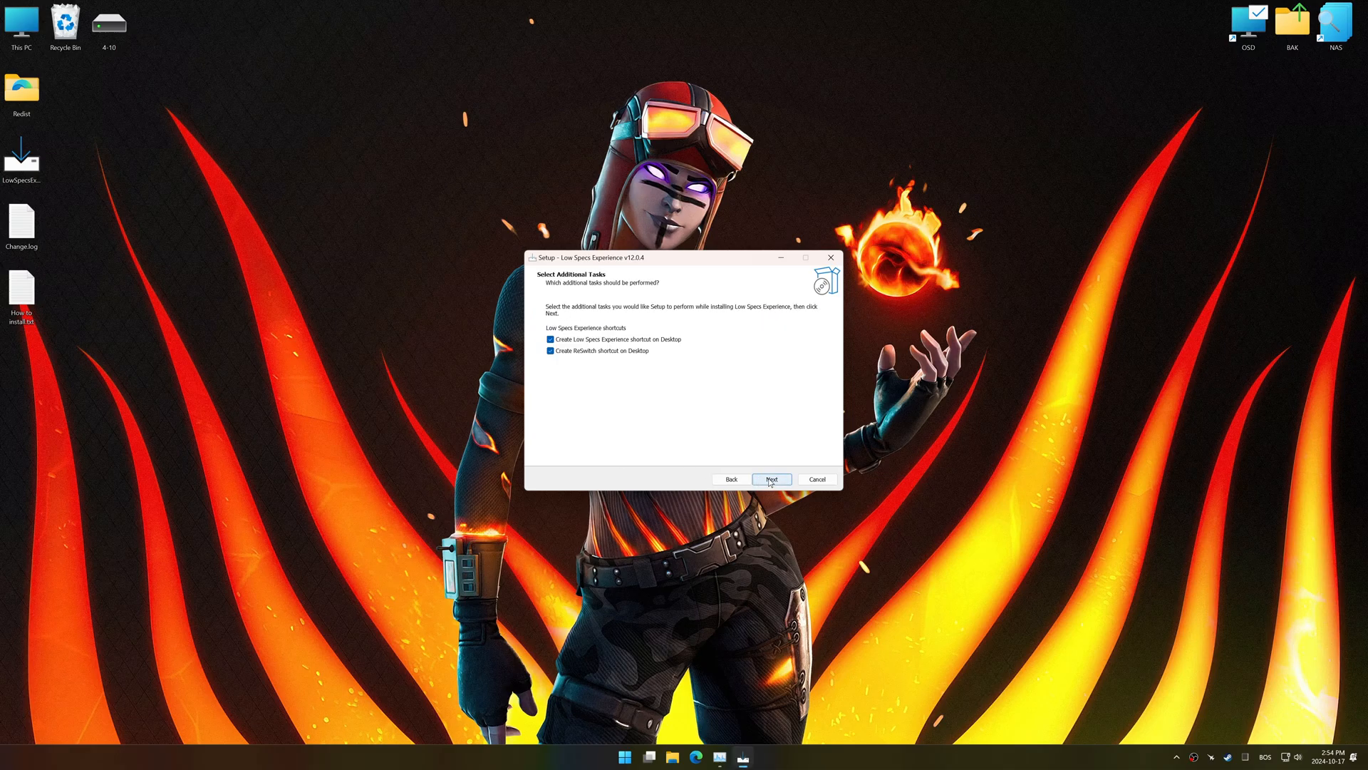
click(772, 478)
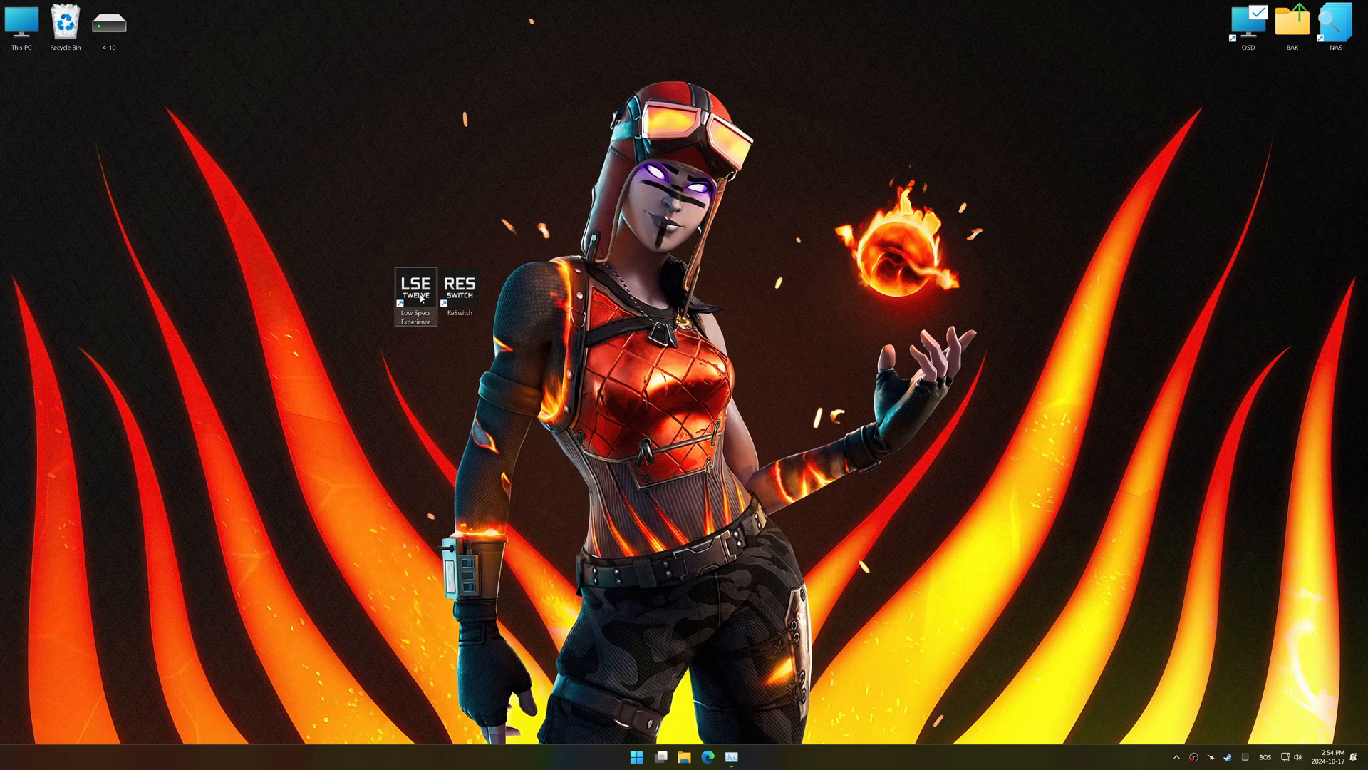
Launch Low Specs Experience and pick Fortnite in the Optimization Catalog game list
double_click(418, 292)
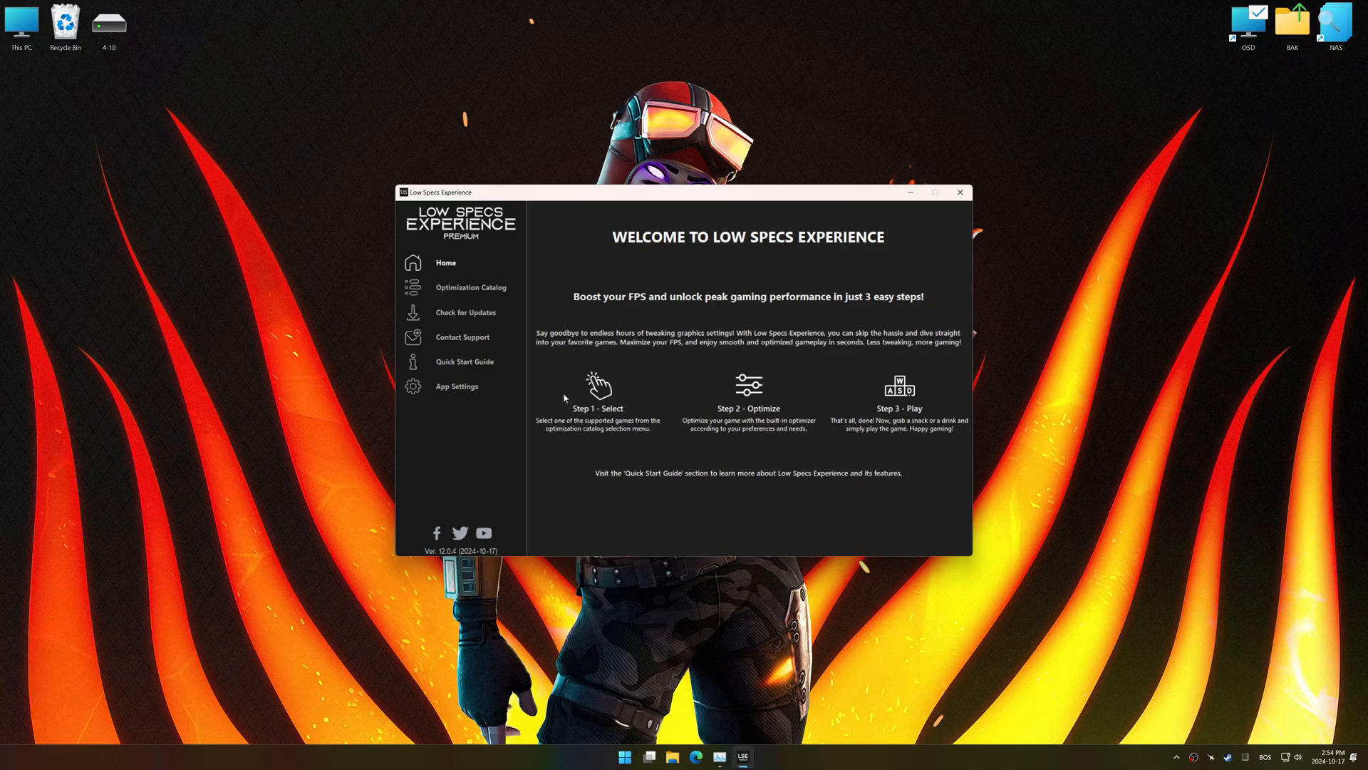
click(471, 287)
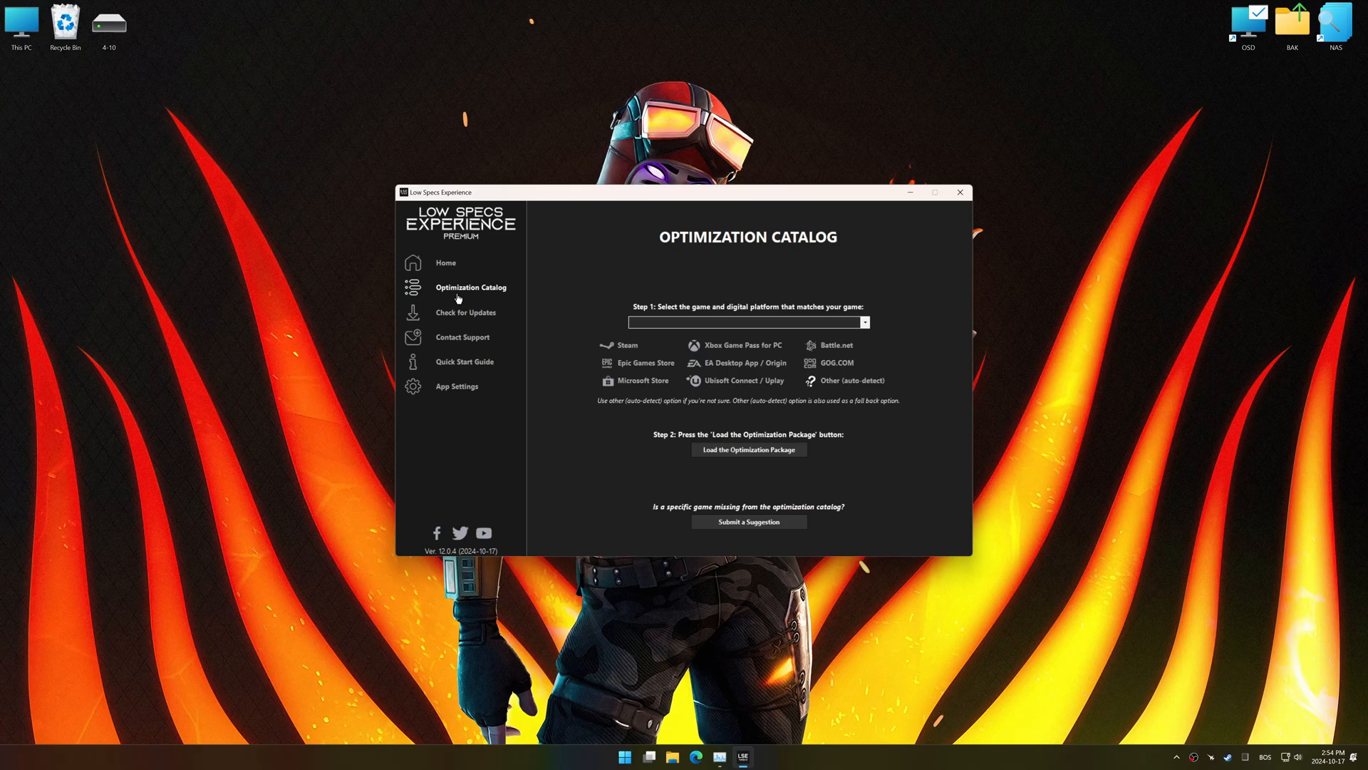
click(864, 322)
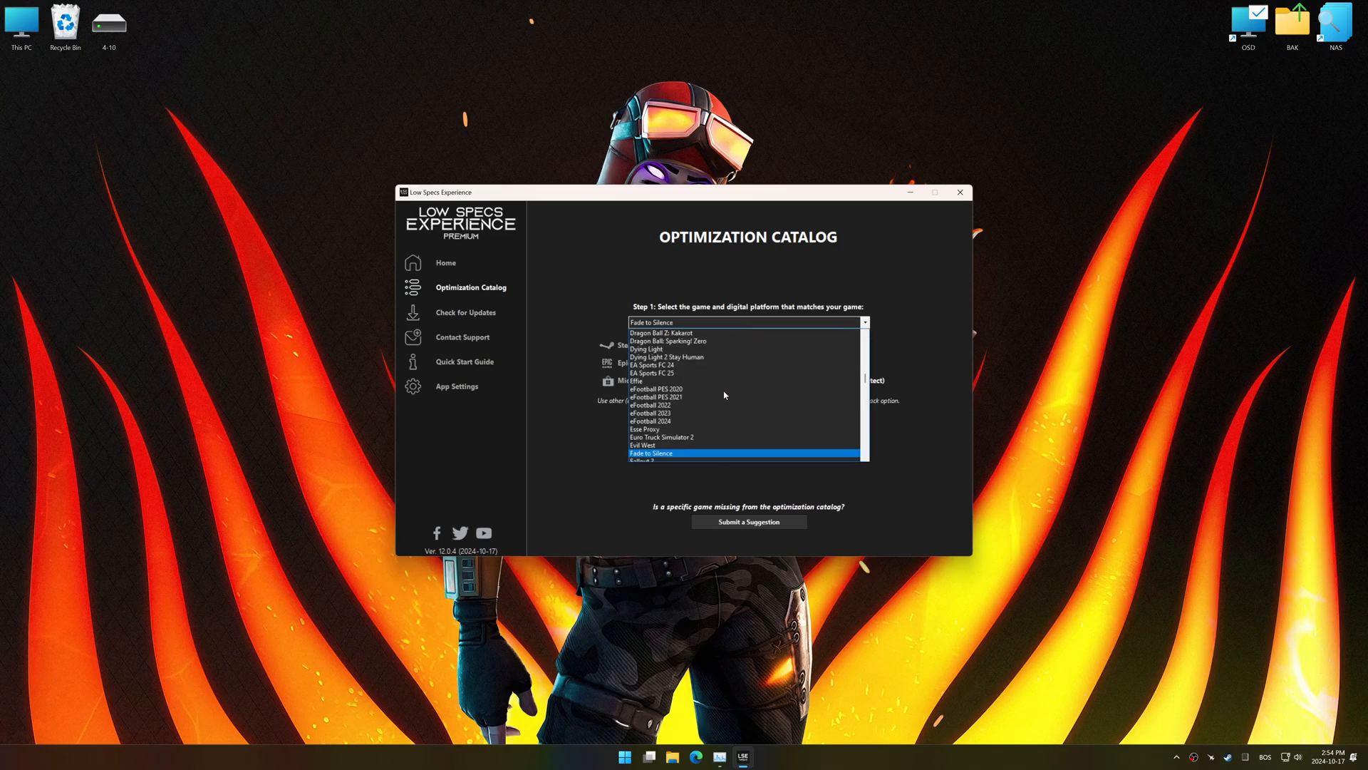
scroll(down, 3)
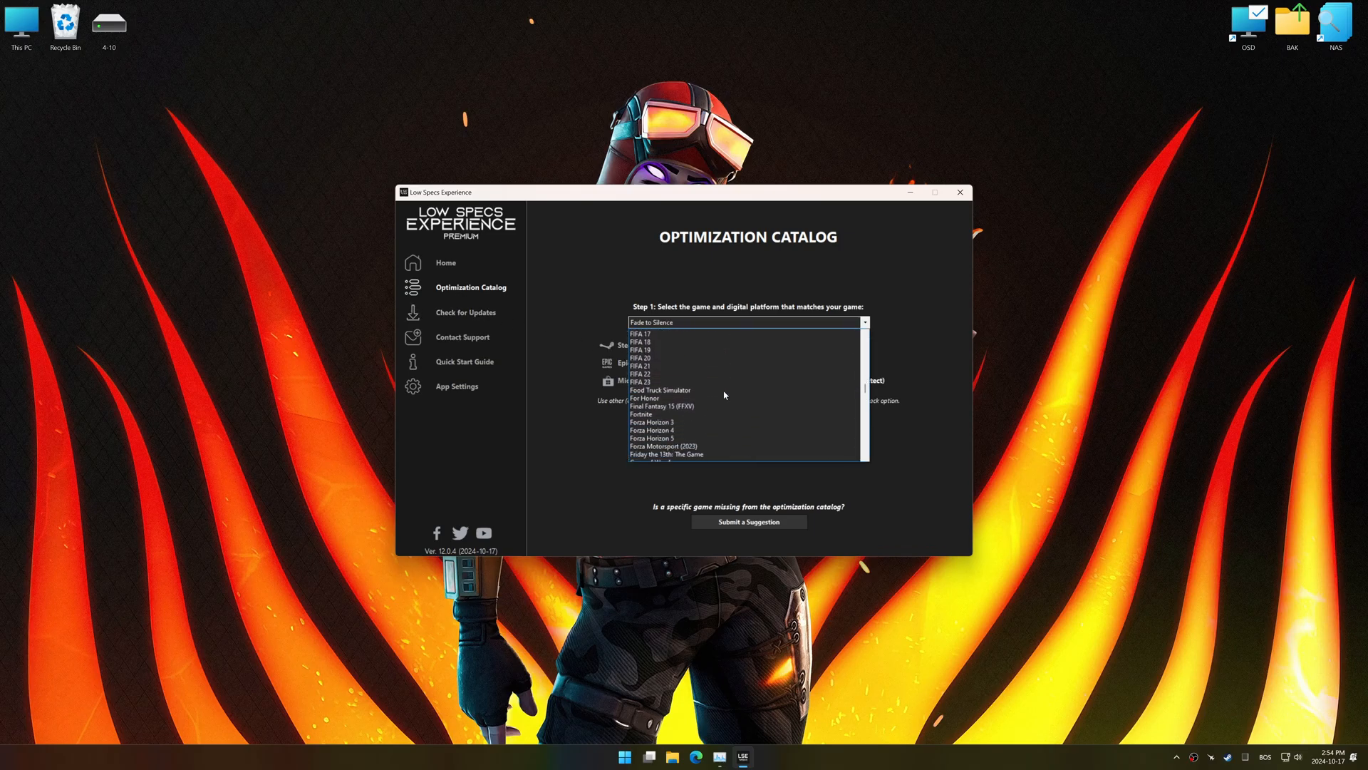
click(641, 414)
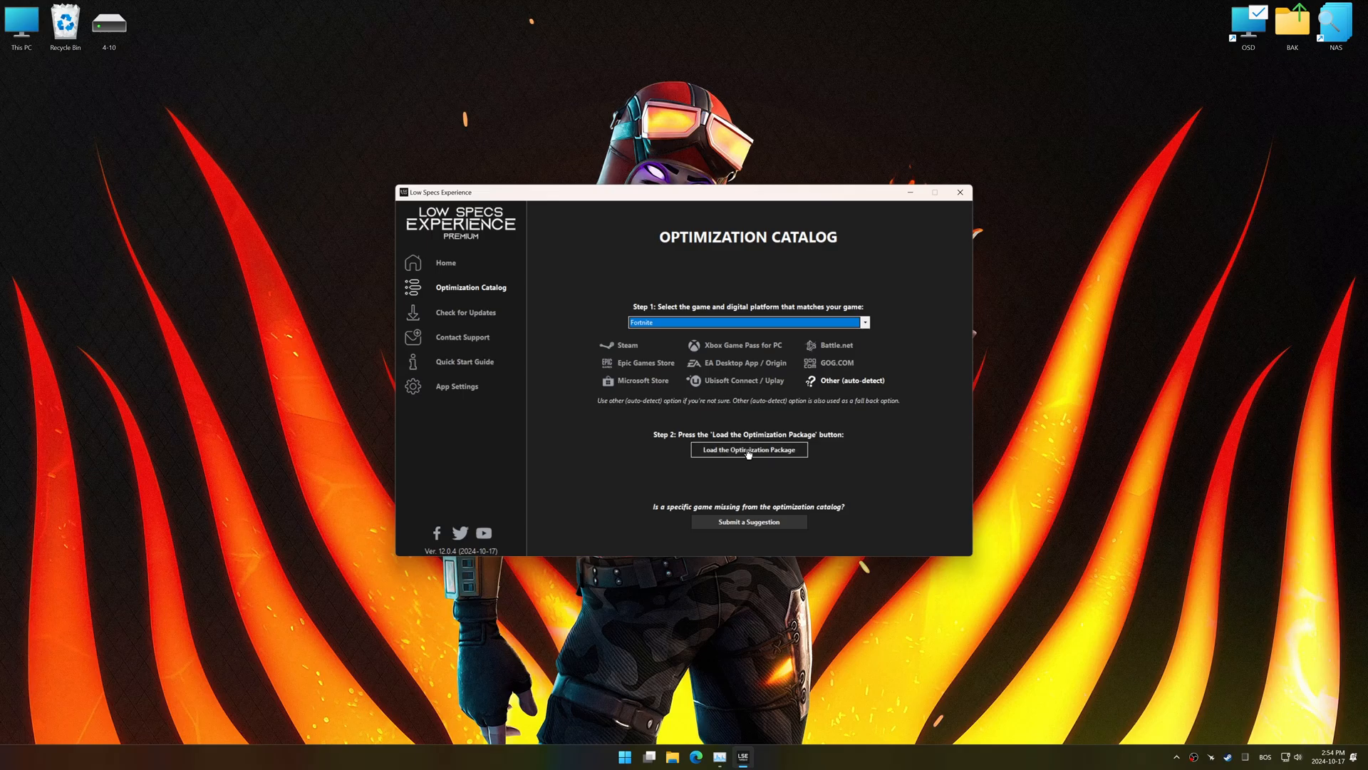
Load Fortnite's optimization package and pass its version compatibility check
click(749, 449)
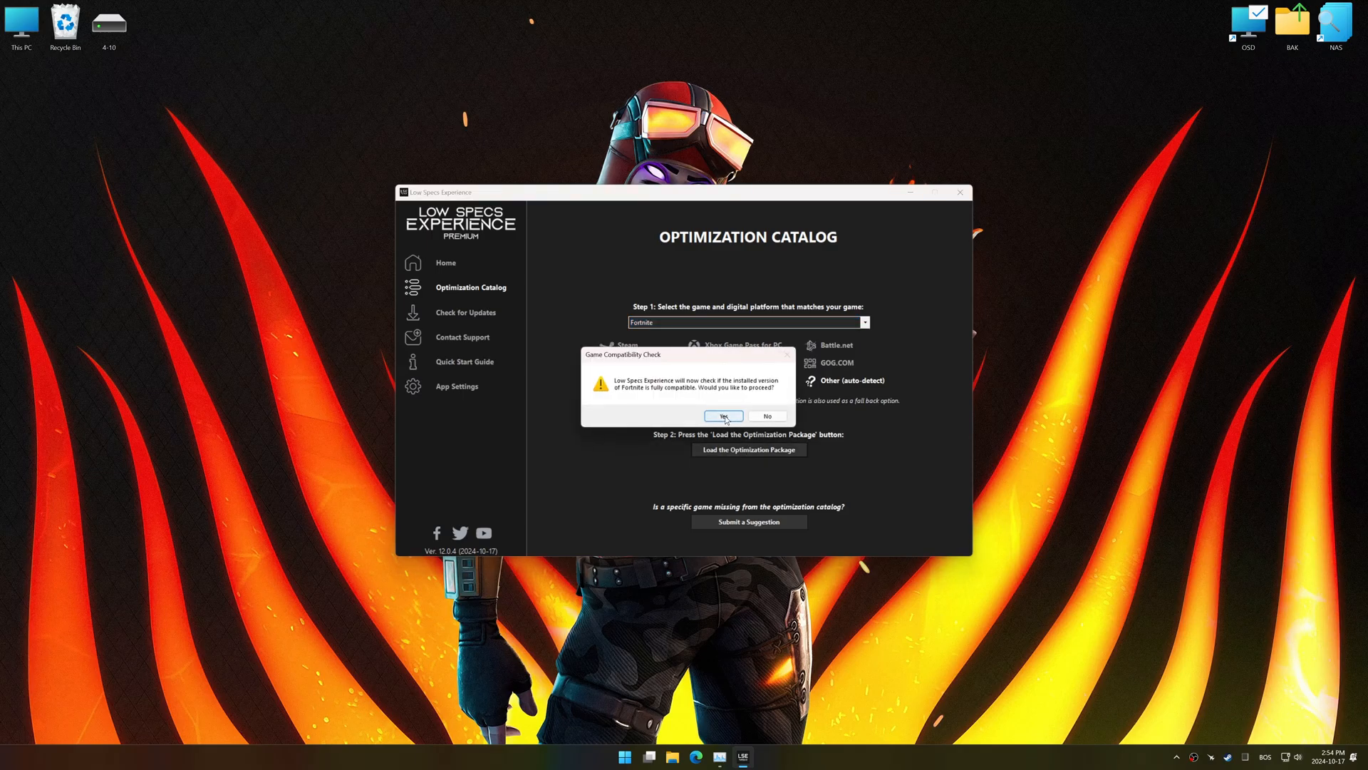
click(723, 416)
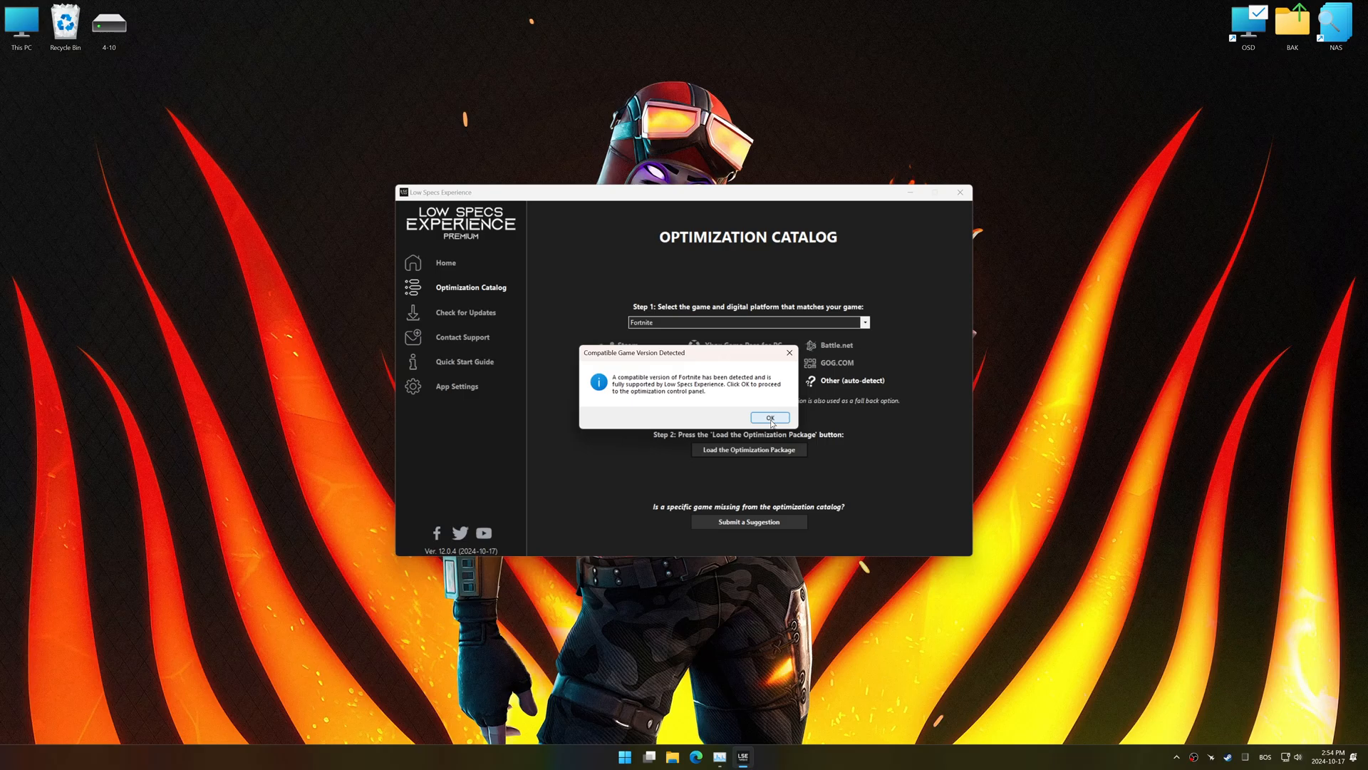
click(770, 417)
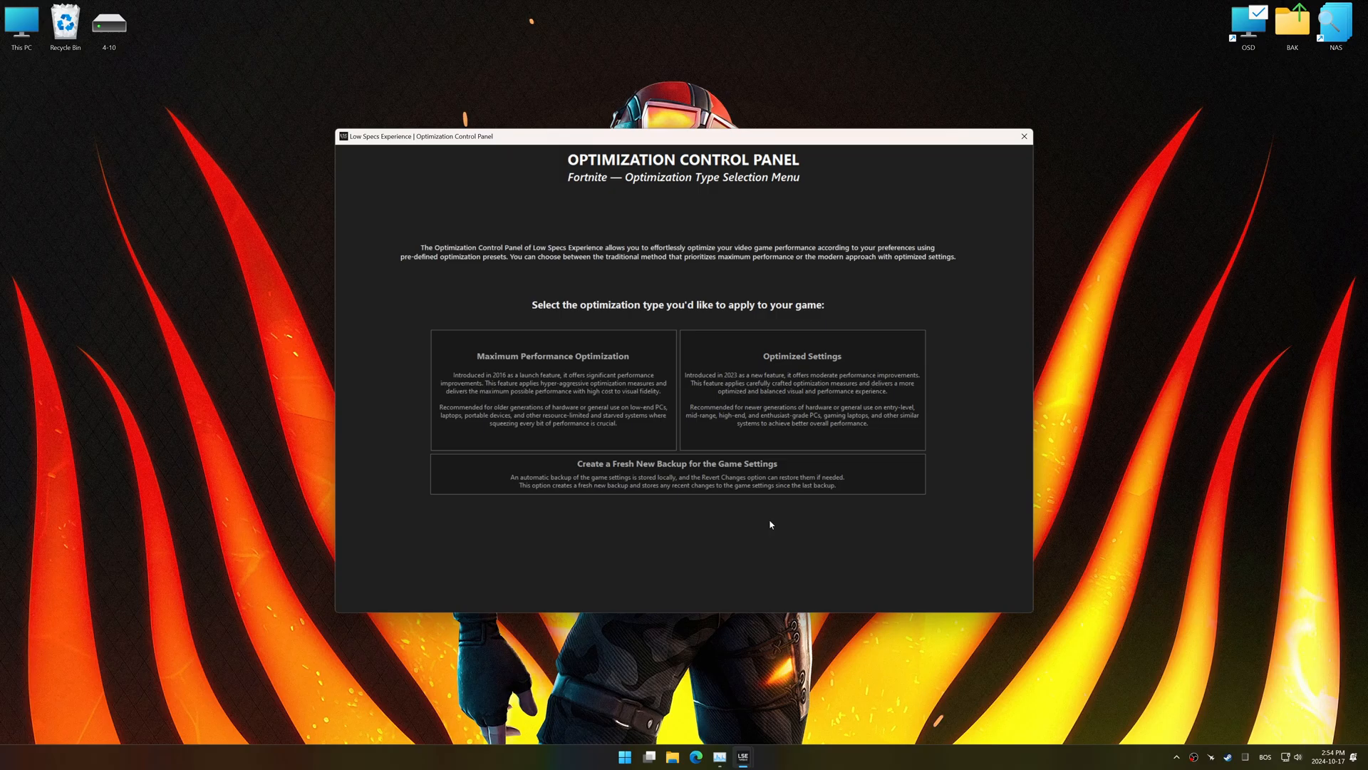
Choose Maximum Performance Optimization with in-game resolution 1920 x 1080 - 16:9
click(544, 390)
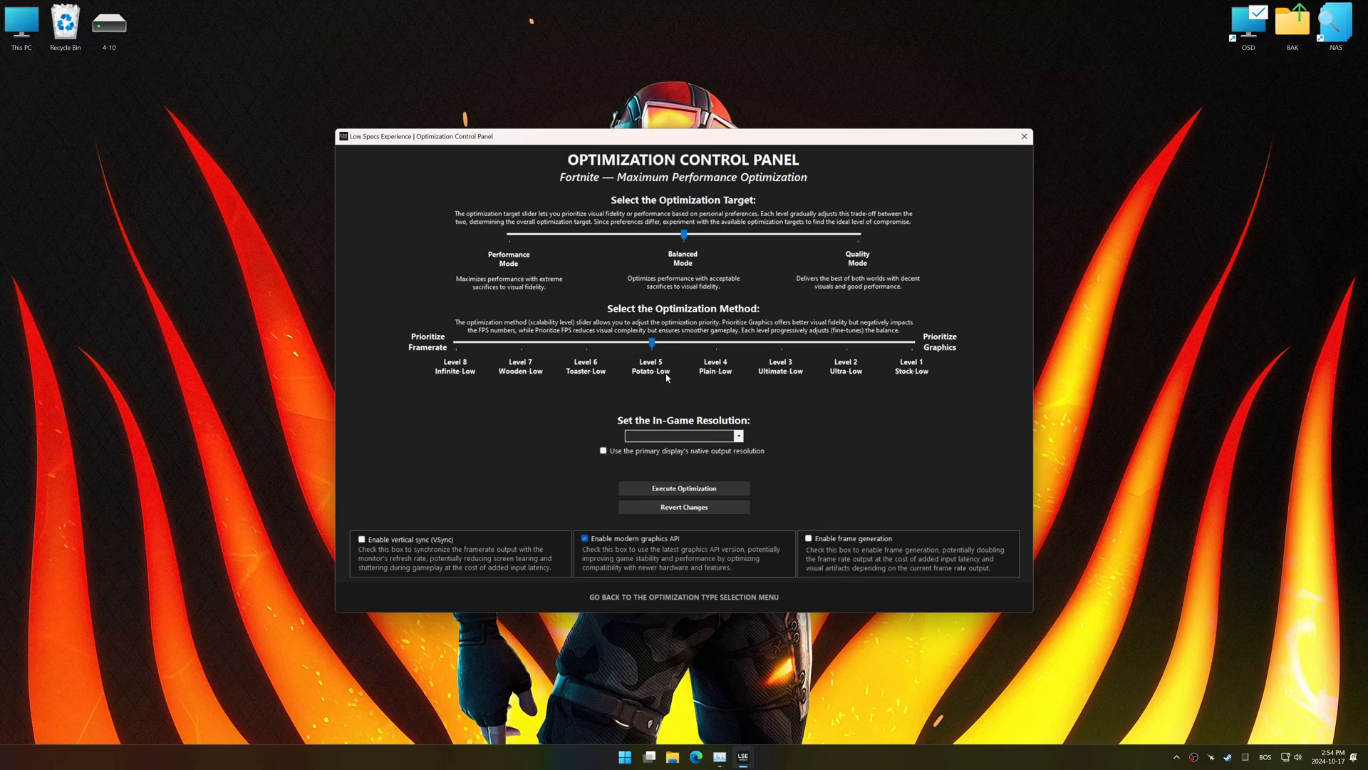
click(738, 436)
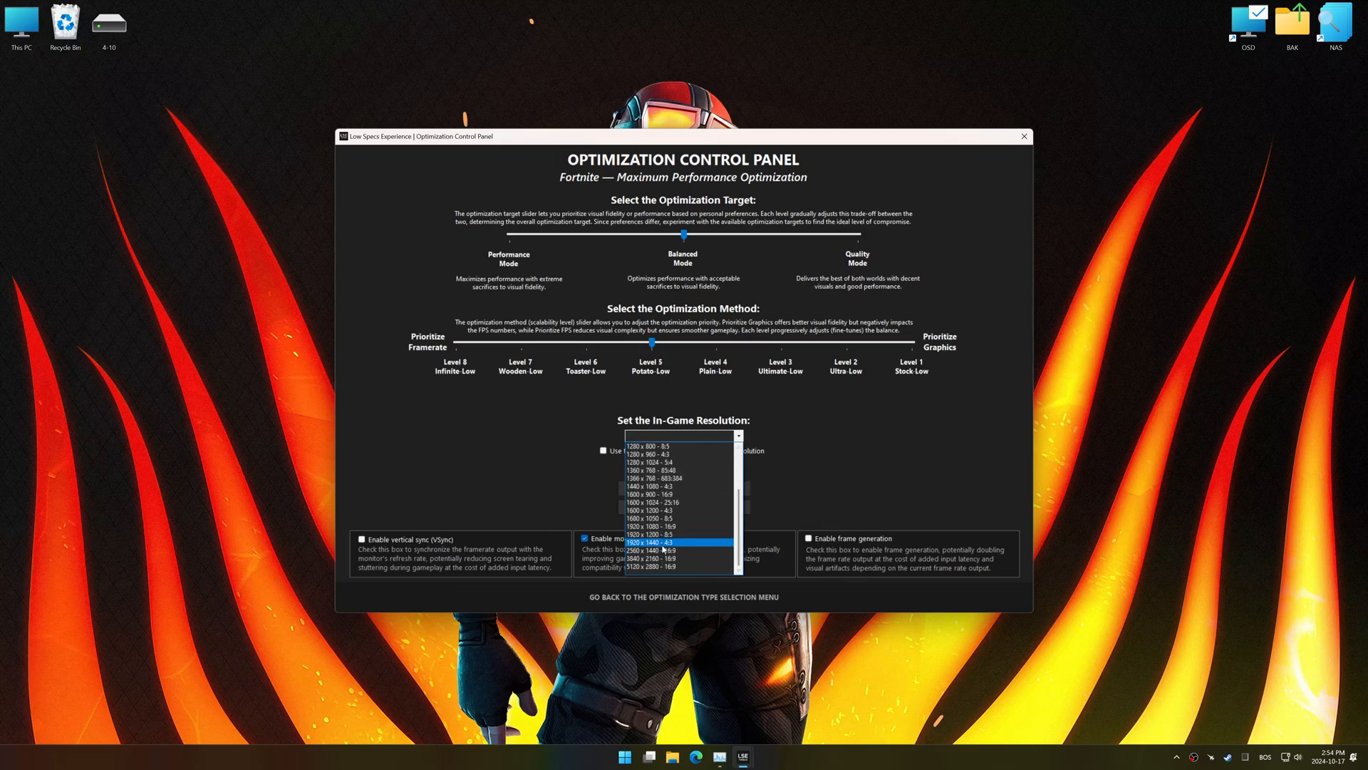
click(667, 526)
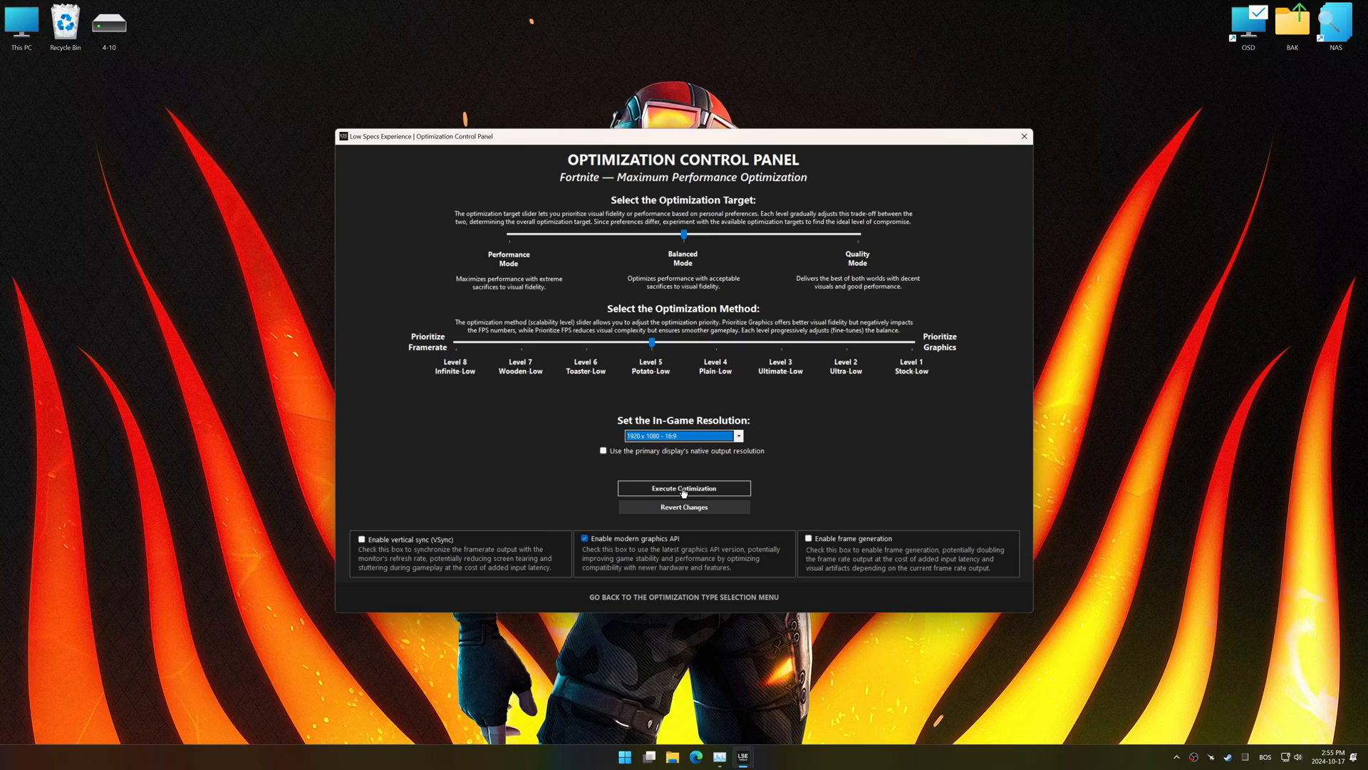
Execute the Fortnite optimization, confirm it, and return to the settings panel
click(684, 488)
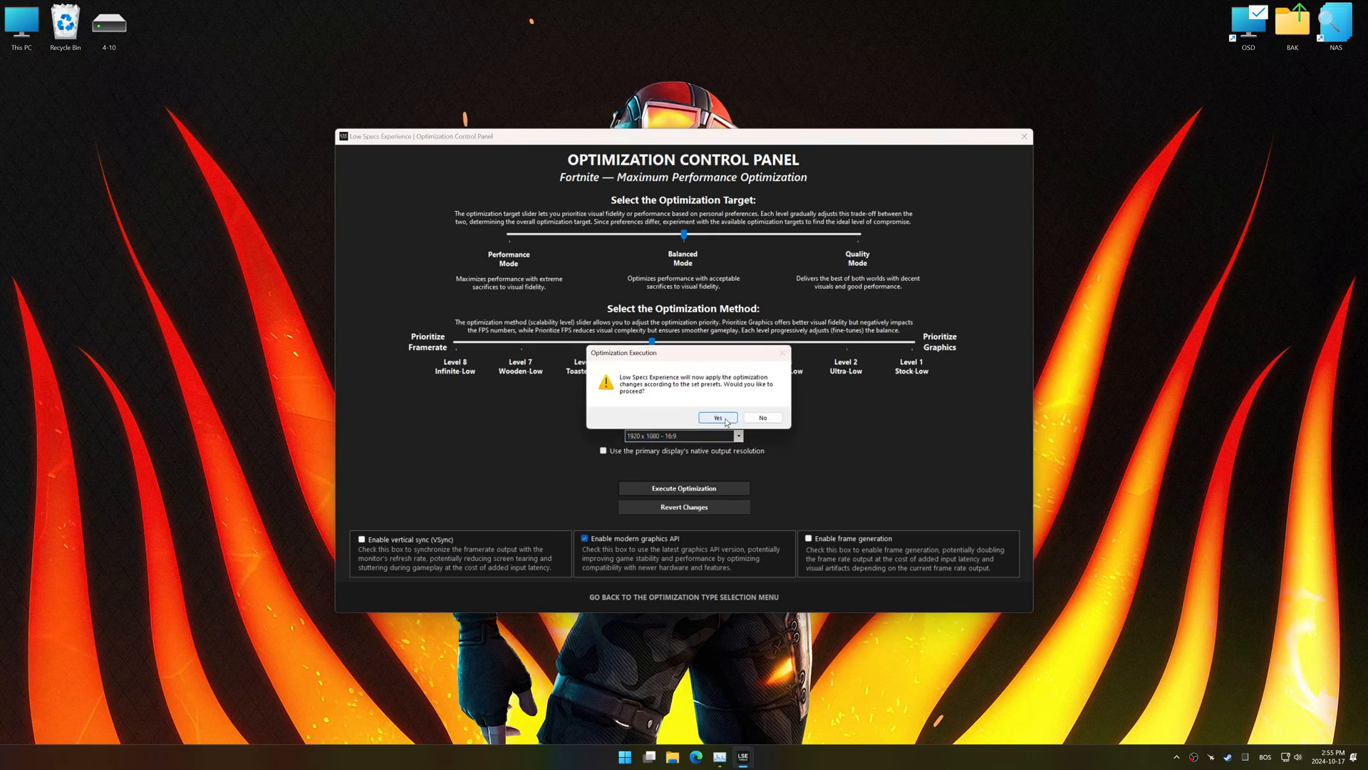
click(718, 418)
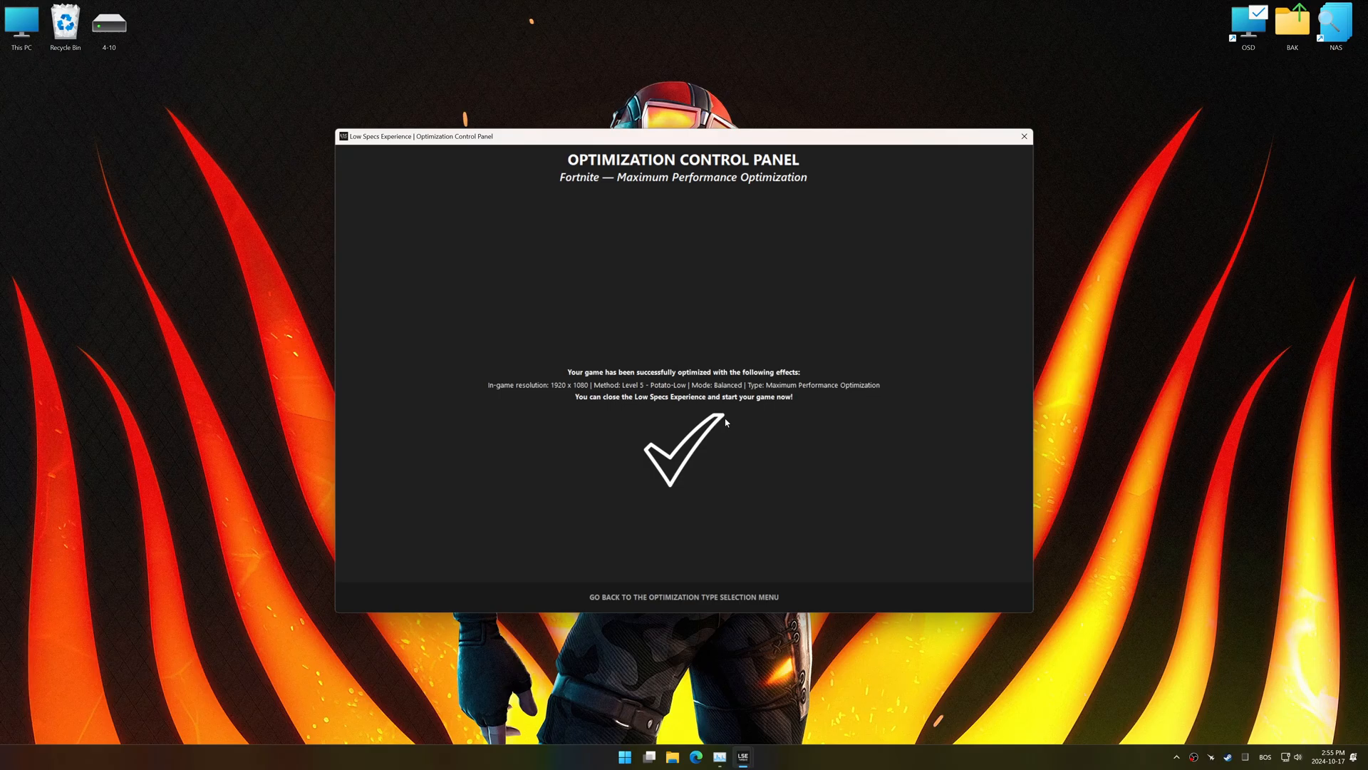
click(689, 596)
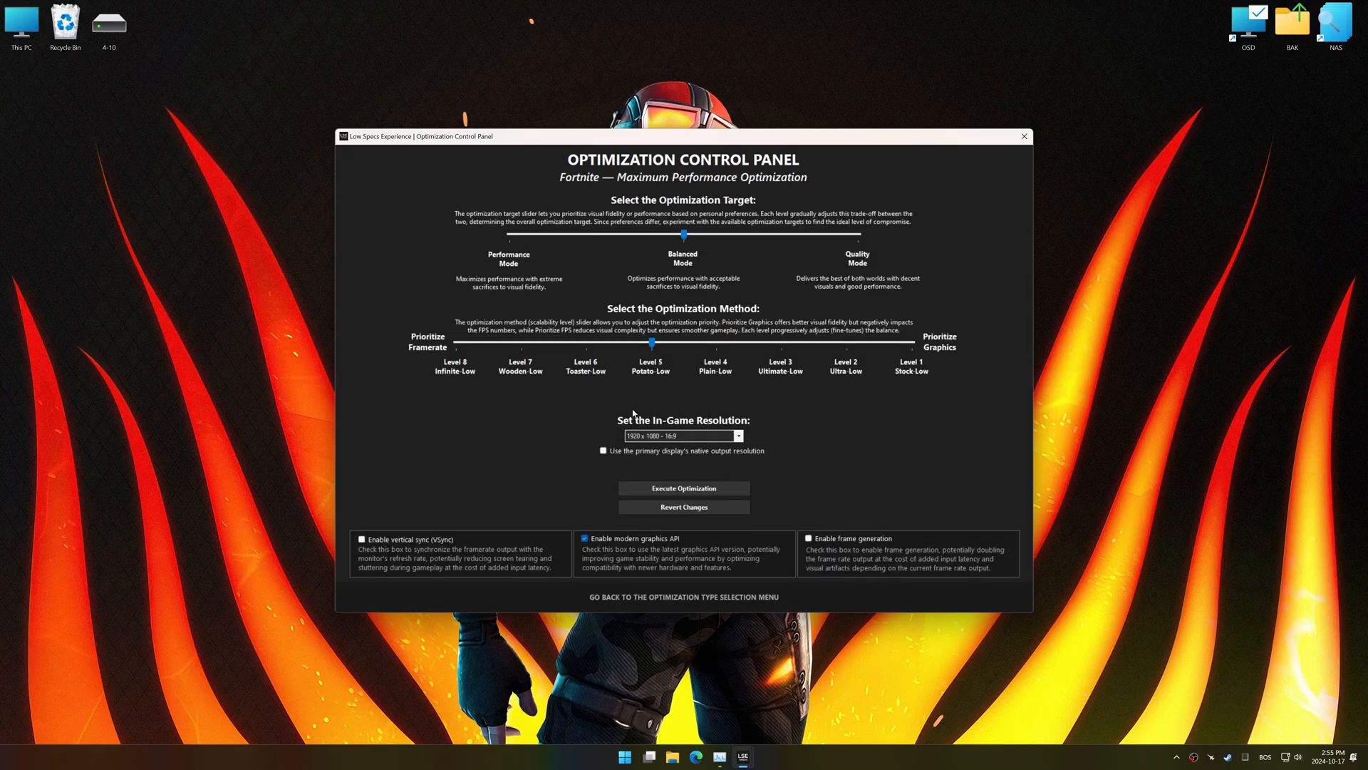
Revert the applied optimization, restoring Fortnite's backed-up settings
click(684, 507)
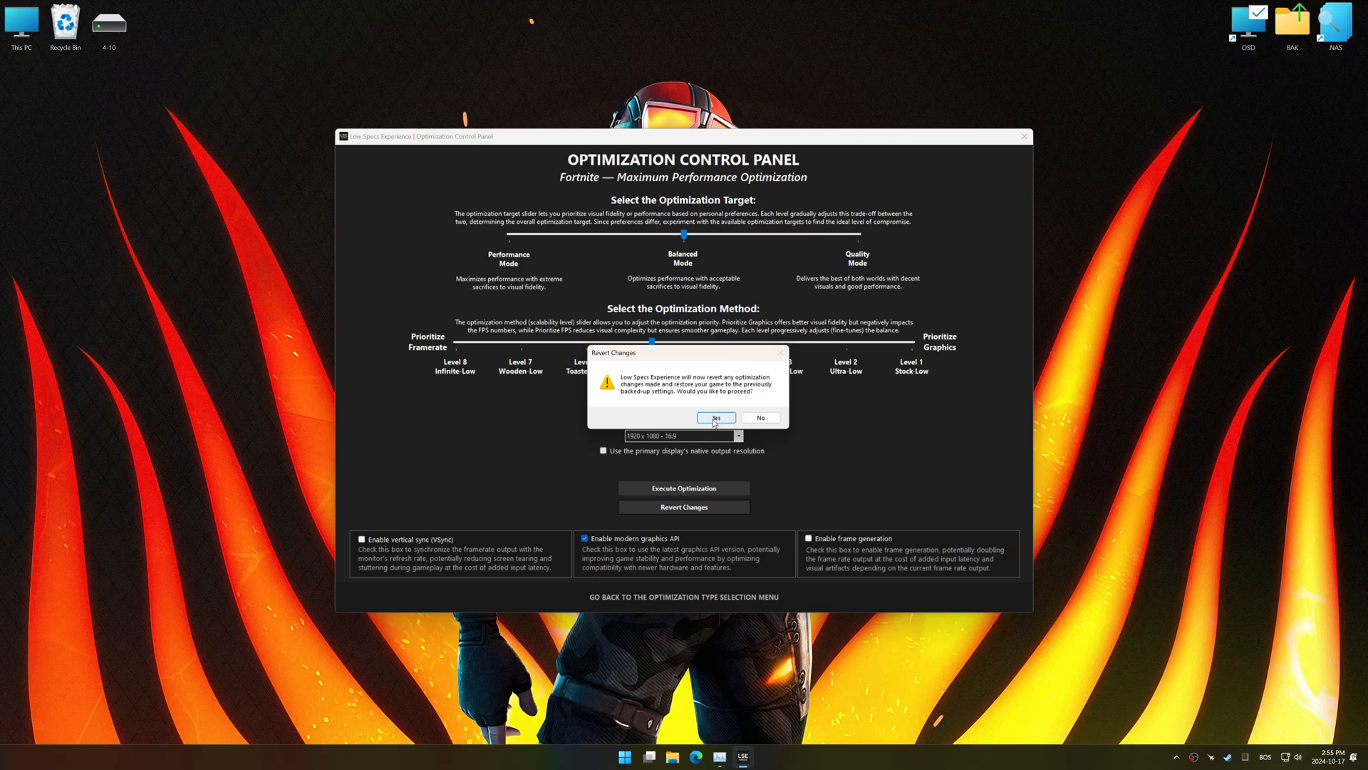
click(716, 418)
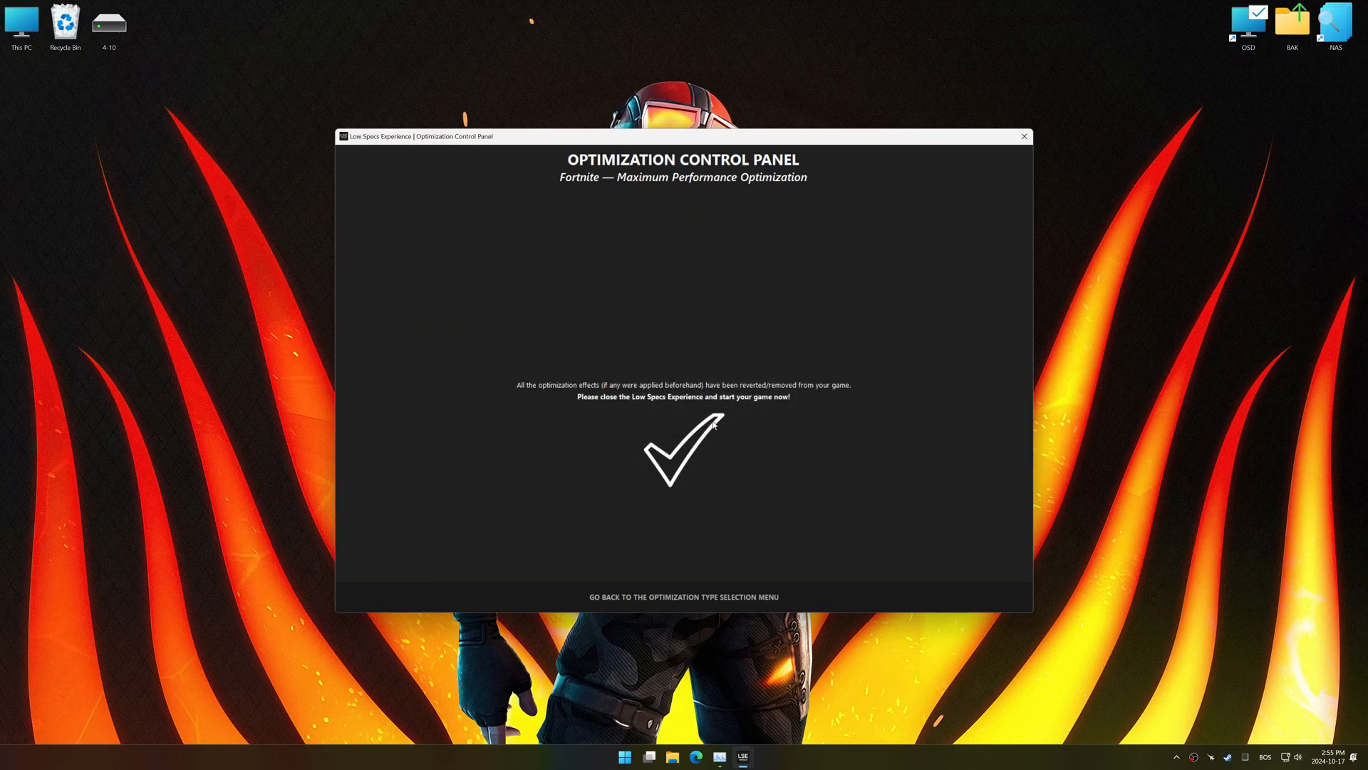